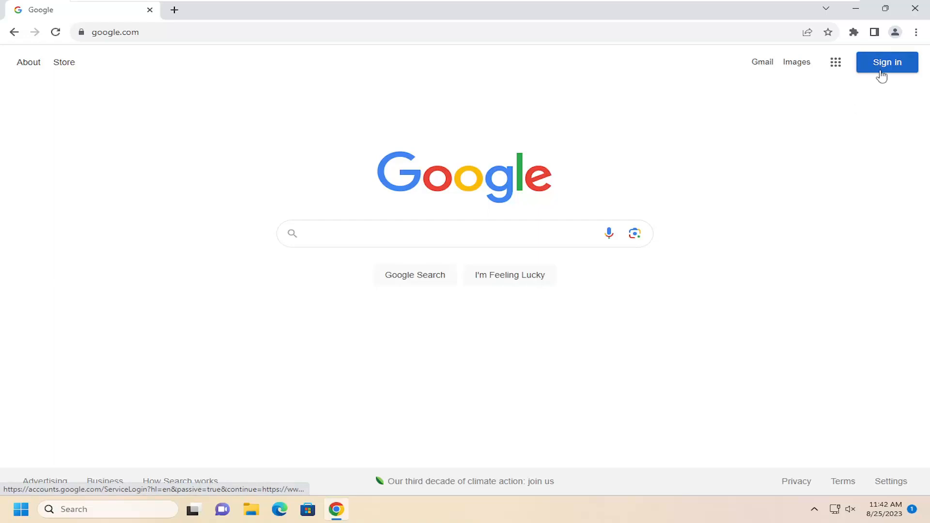
pyautogui.moveTo(917, 32)
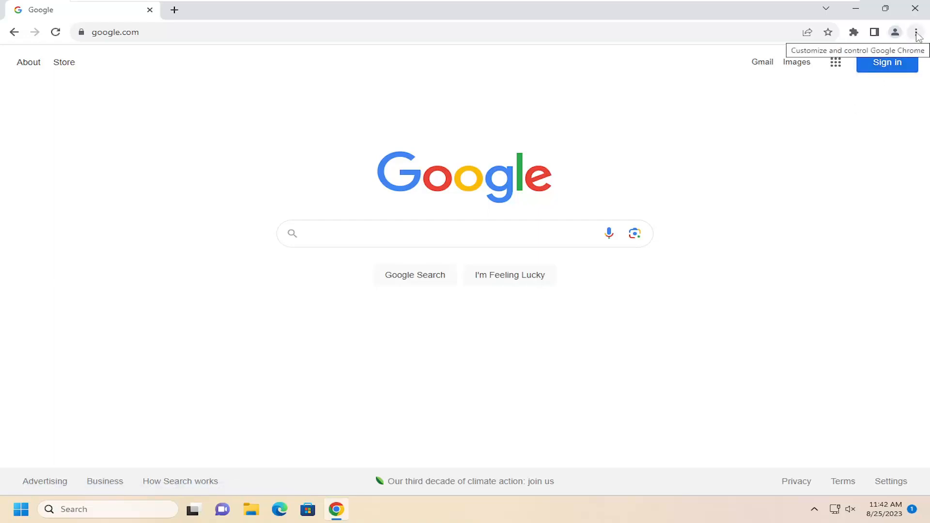
# Step: Open Chrome's three-dot main menu from the Google homepage
pyautogui.click(916, 30)
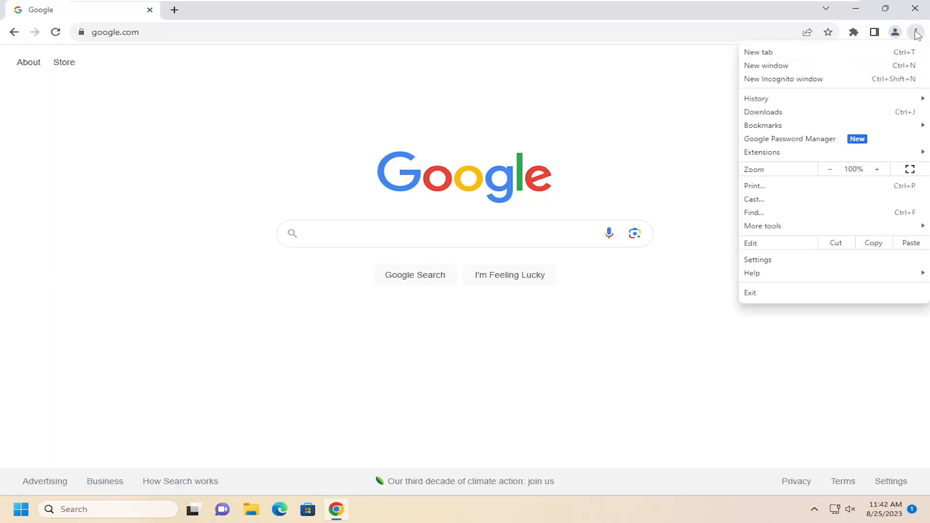
# Step: Open Settings in a new tab on the You and Google section
pyautogui.click(757, 259)
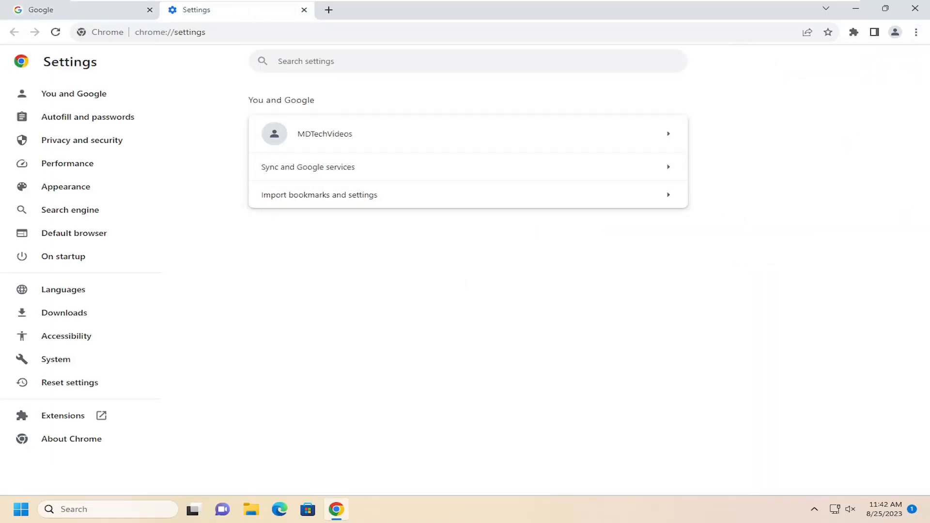
pyautogui.moveTo(51, 97)
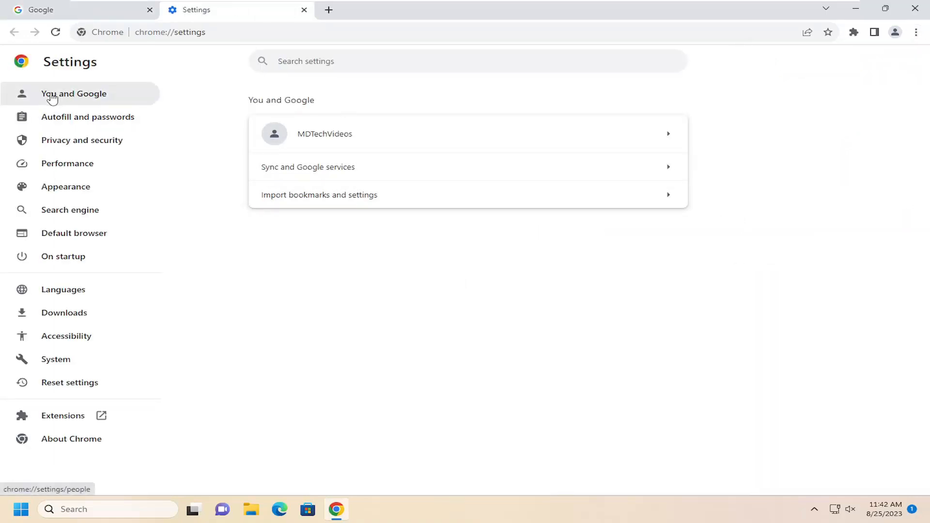
pyautogui.click(53, 94)
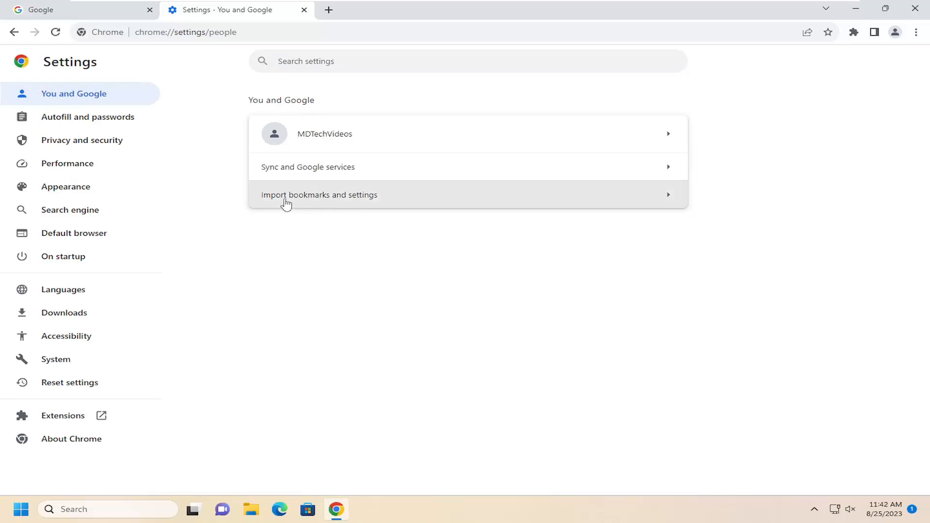
pyautogui.moveTo(349, 200)
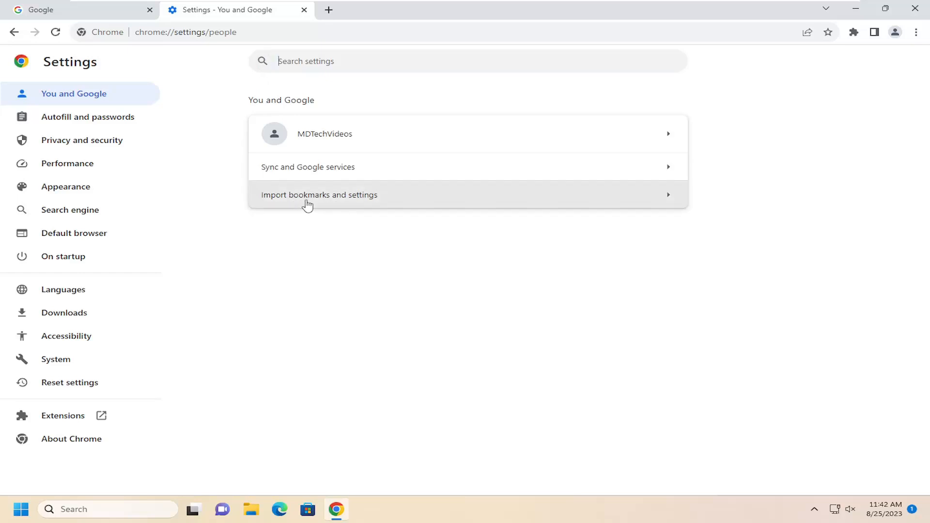
# Step: Import history, bookmarks, passwords and autofill data from Mozilla Firefox - default release
pyautogui.click(319, 195)
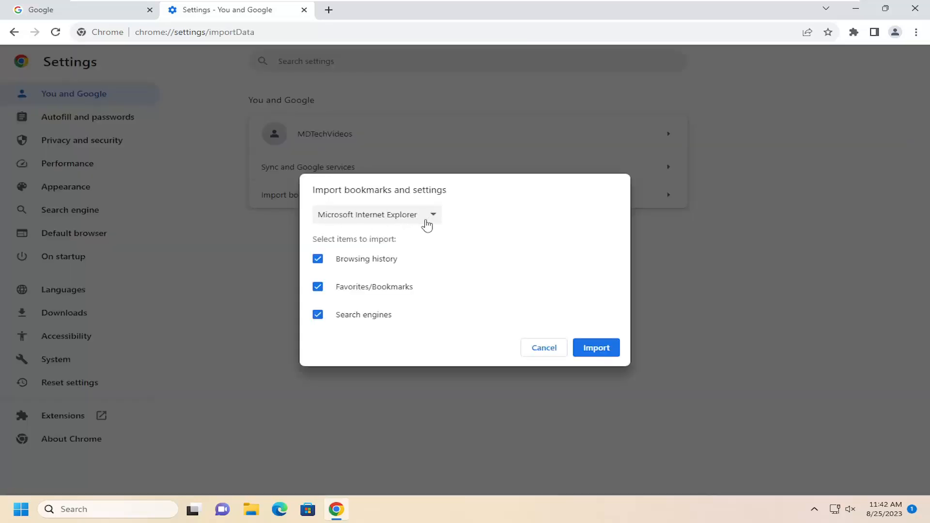
pyautogui.click(377, 215)
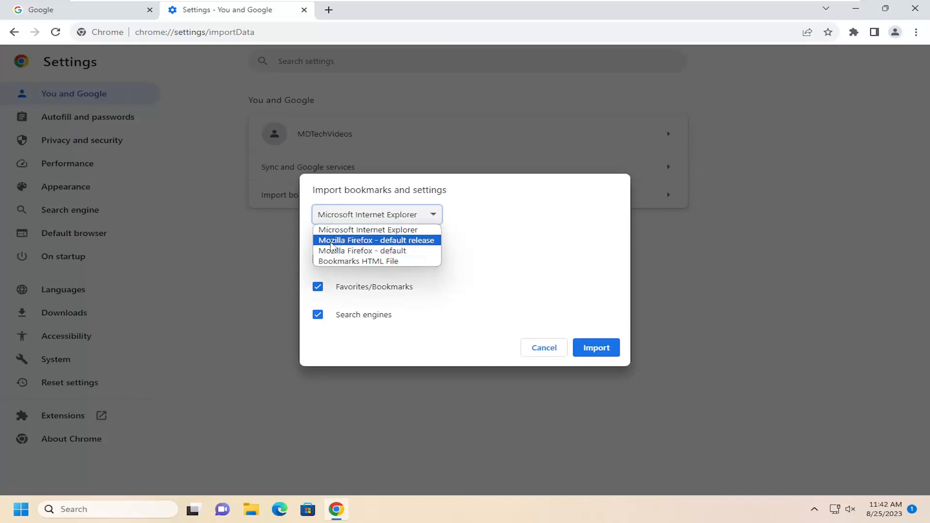
pyautogui.click(375, 240)
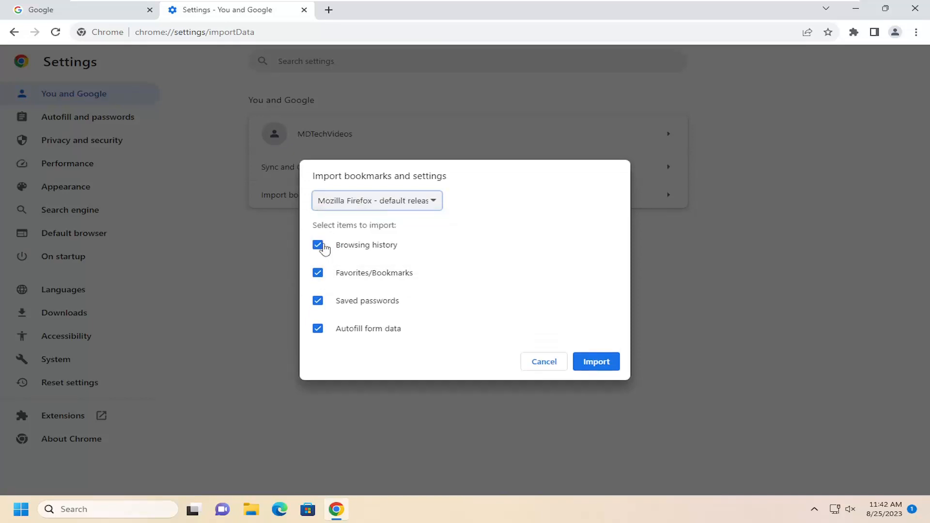
pyautogui.moveTo(319, 331)
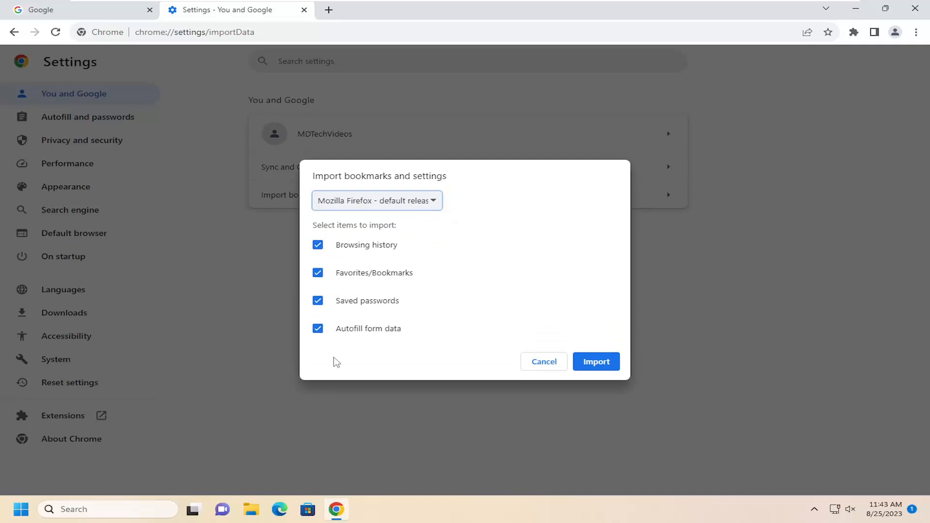
pyautogui.moveTo(321, 336)
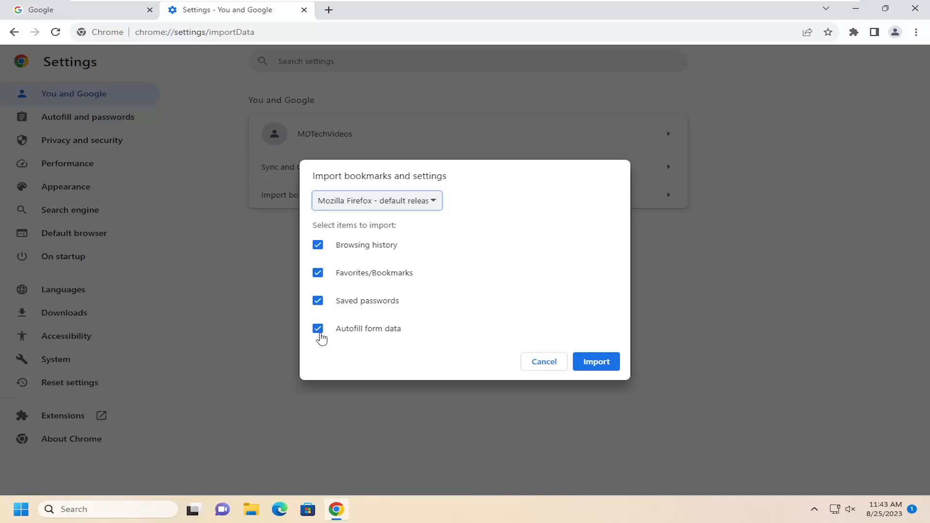
pyautogui.click(596, 361)
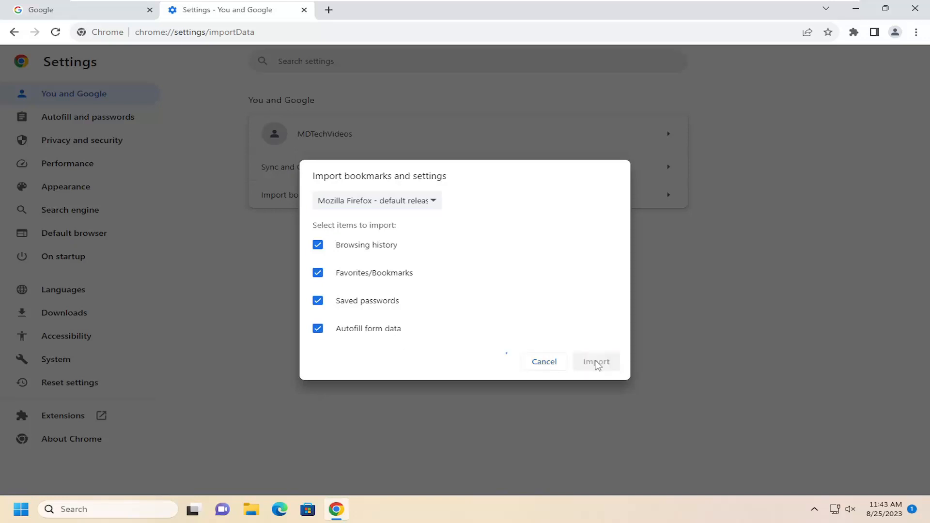
# Step: Keep Show bookmarks bar on and dismiss the import confirmation with Done
pyautogui.click(596, 362)
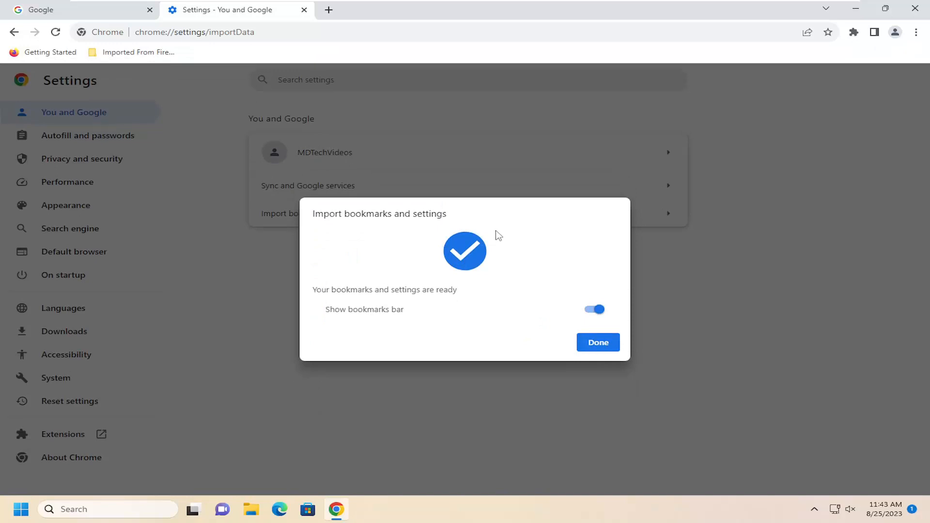
pyautogui.moveTo(371, 323)
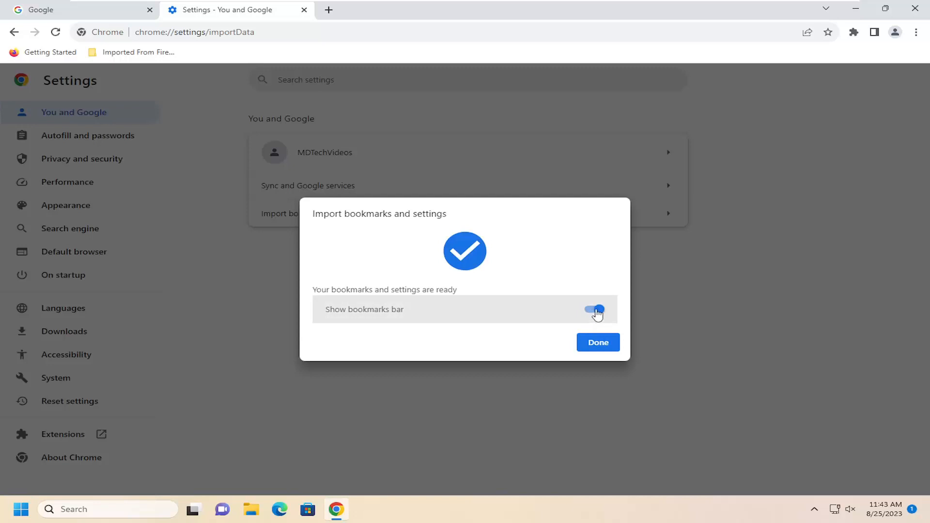
pyautogui.click(597, 342)
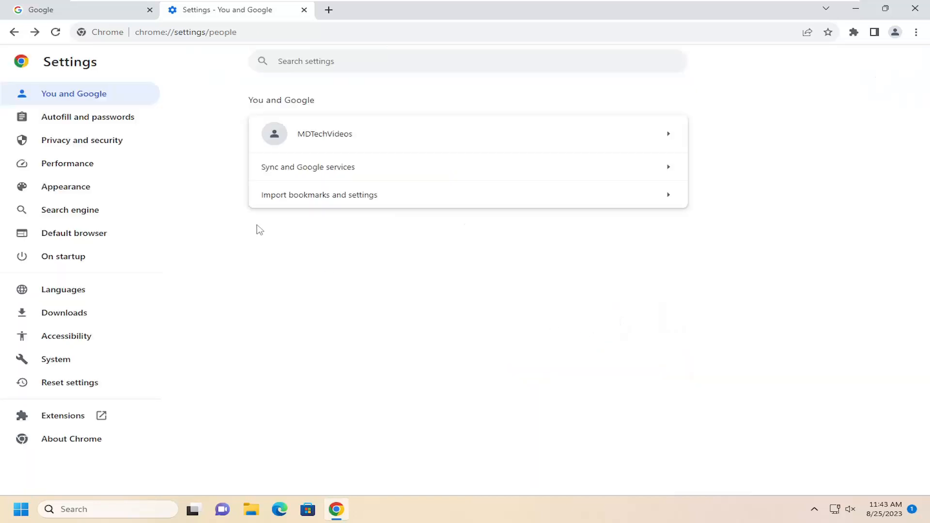